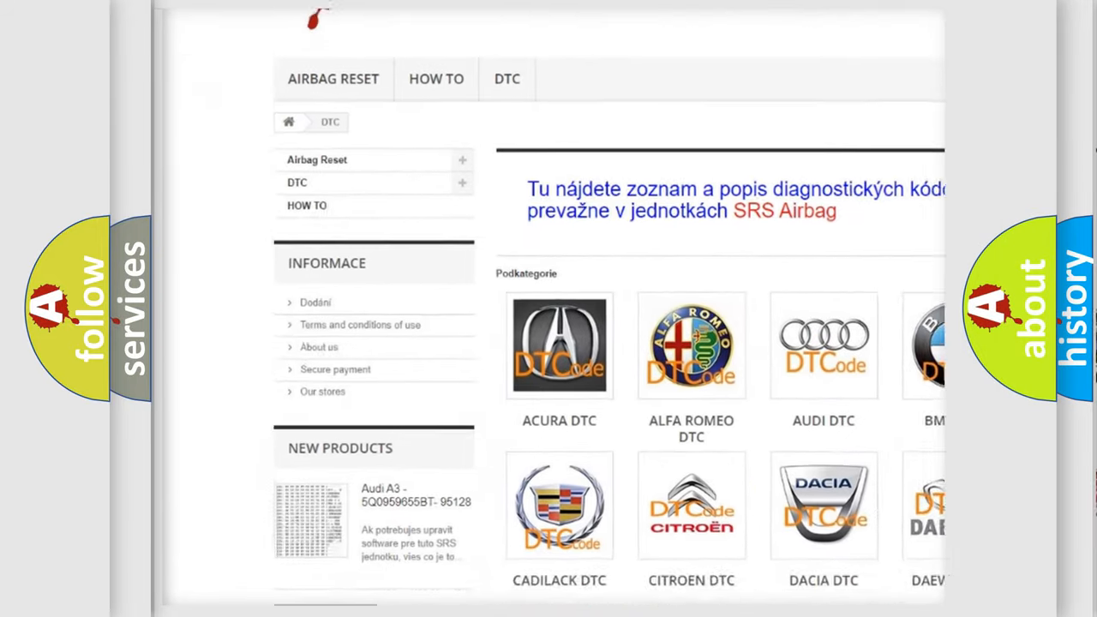
scroll(down, 3)
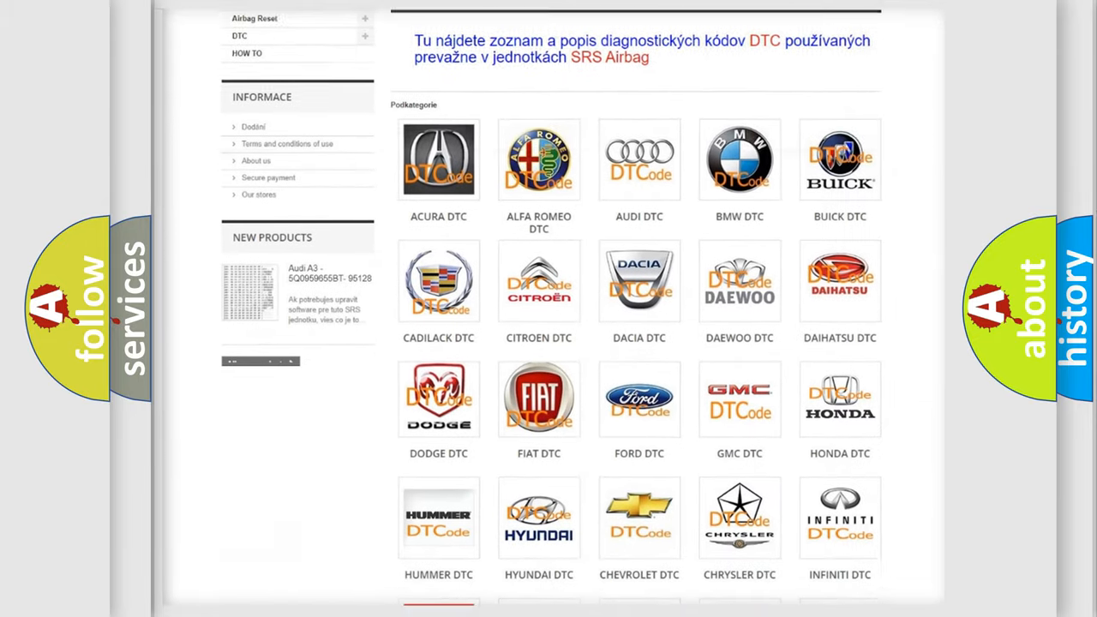
scroll(down, 3)
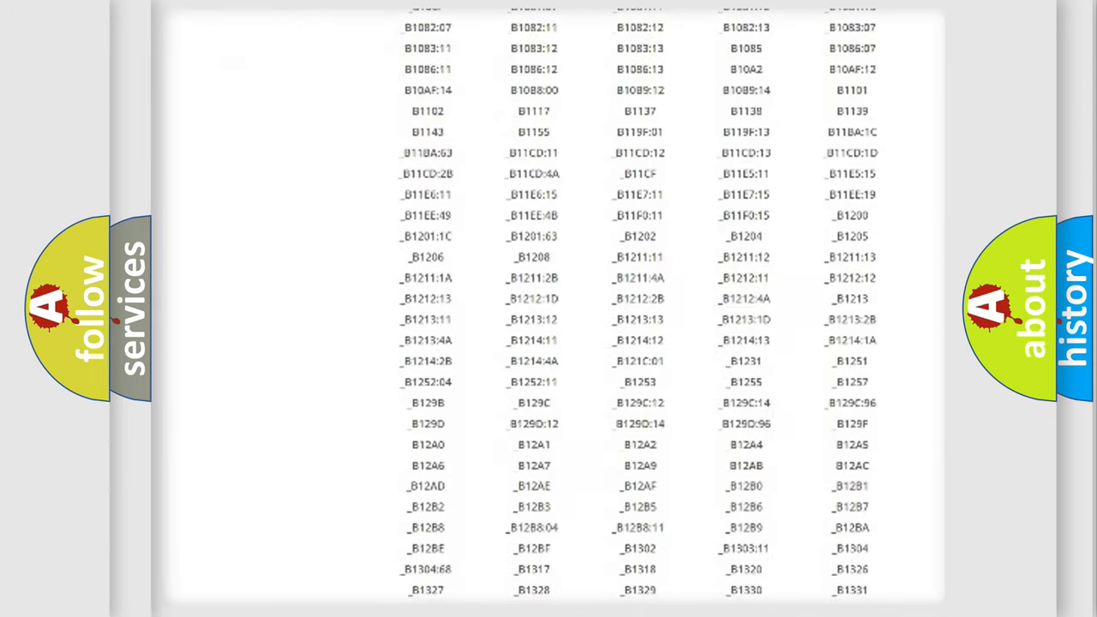
scroll(down, 3)
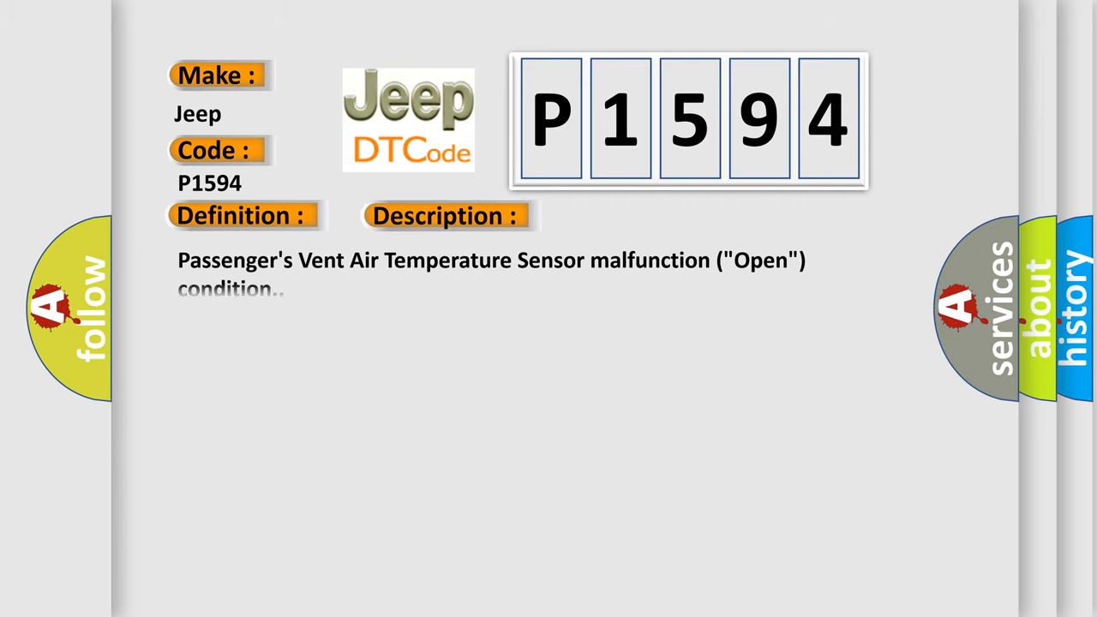
click(630, 216)
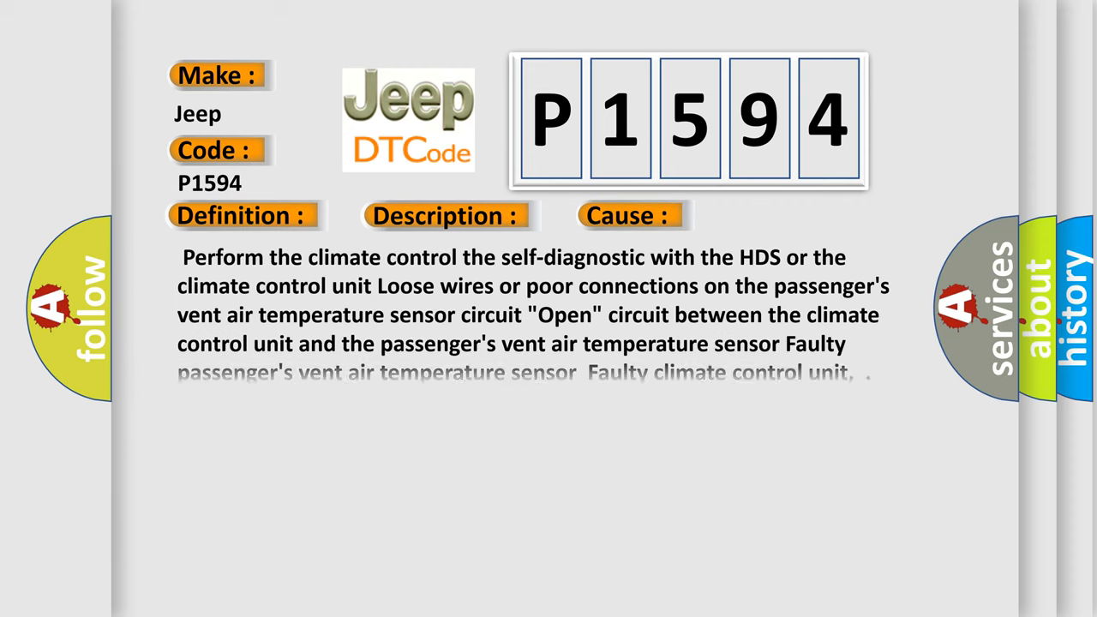